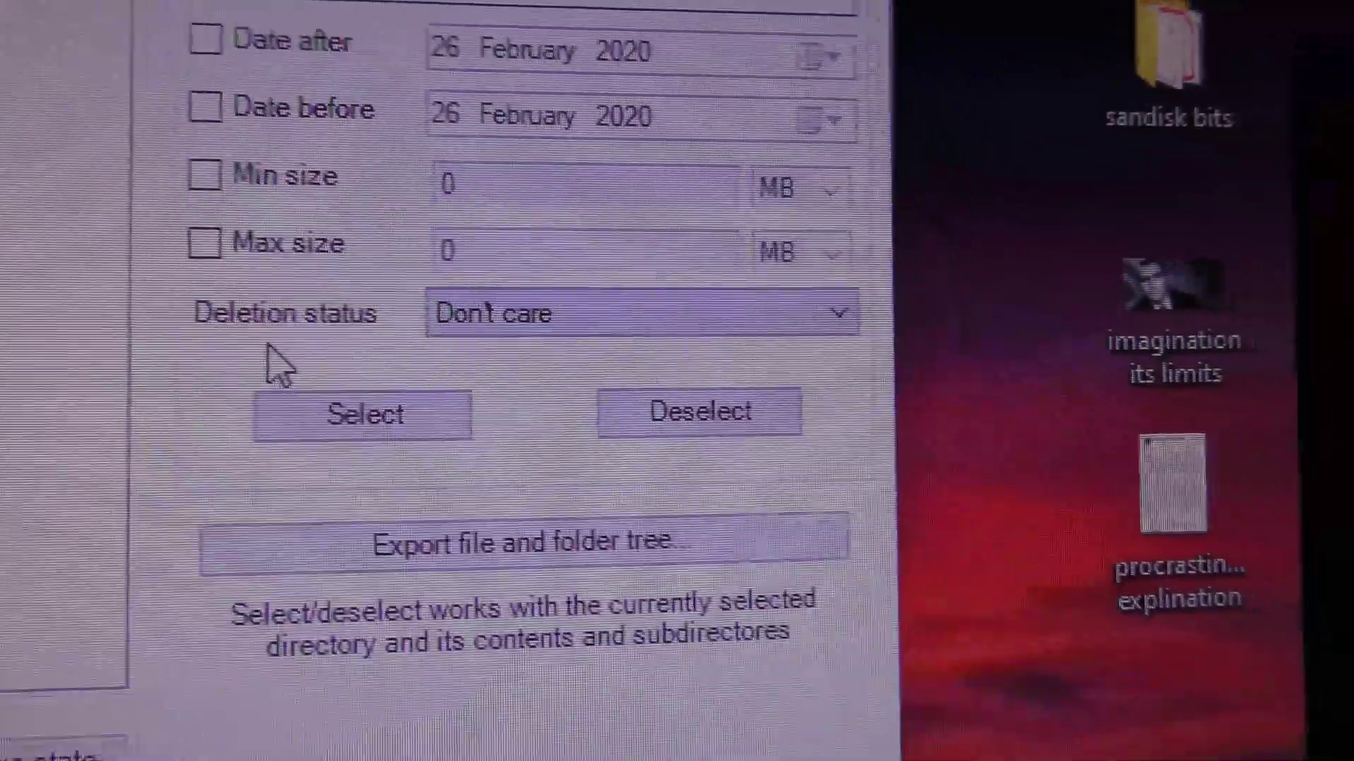
# Select the recovered files and folders in the current directory for copying.
pyautogui.click(636, 314)
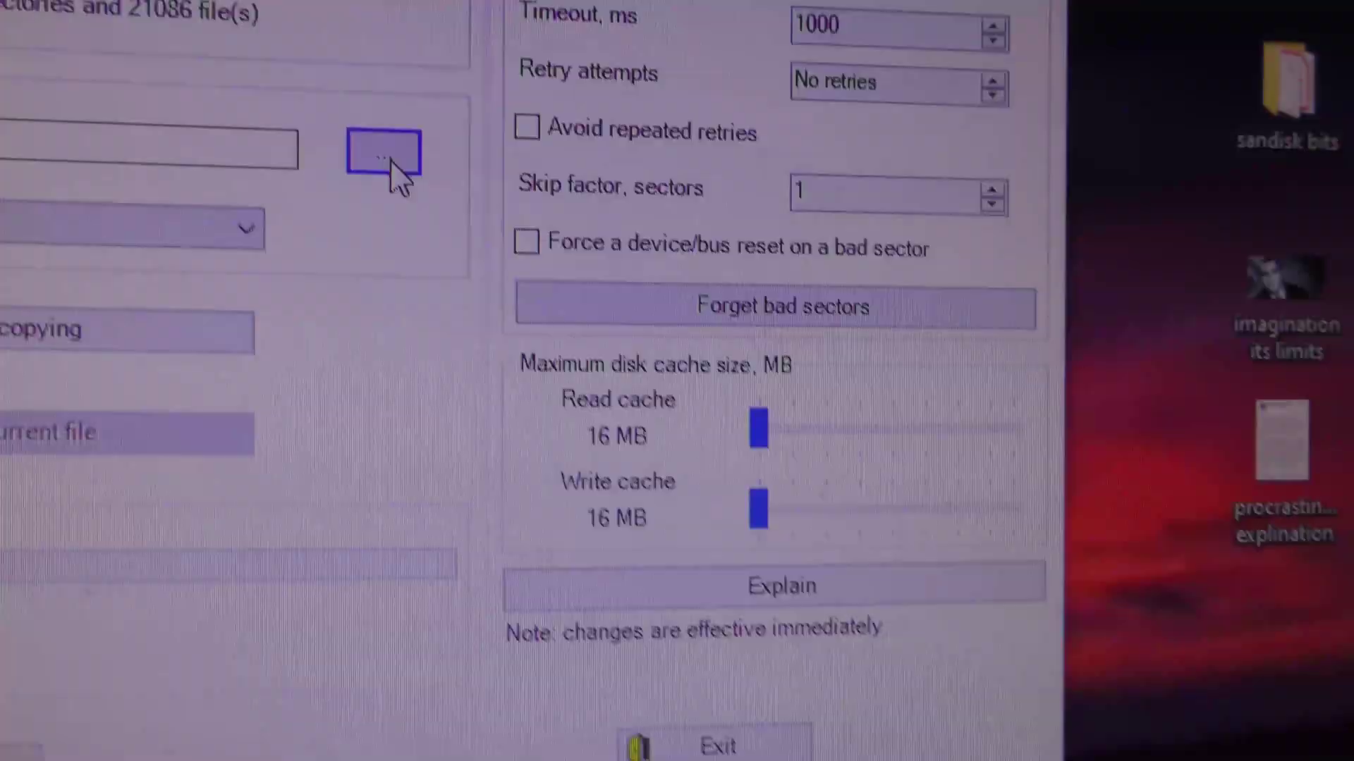
# Choose the HD-LCU3 (I:) drive as the destination folder for the recovered files.
pyautogui.click(382, 154)
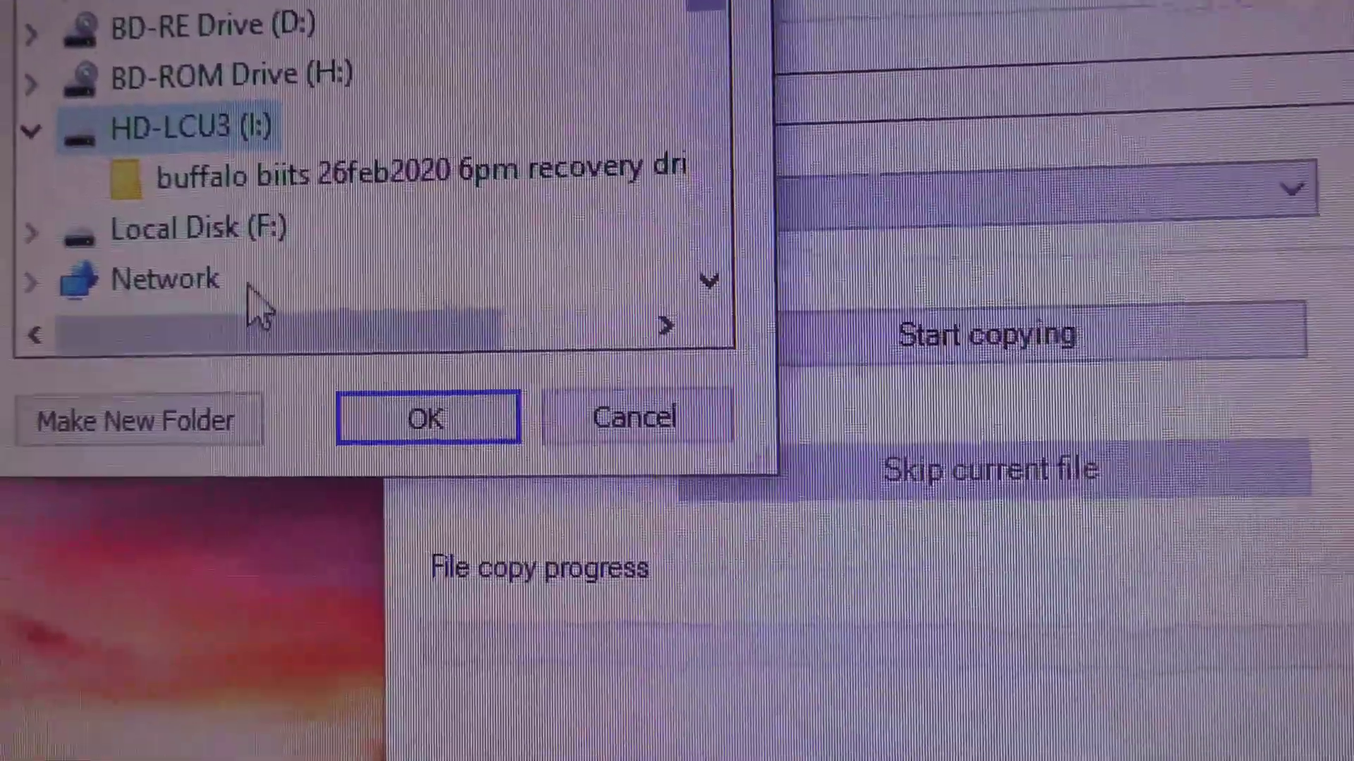
pyautogui.click(429, 419)
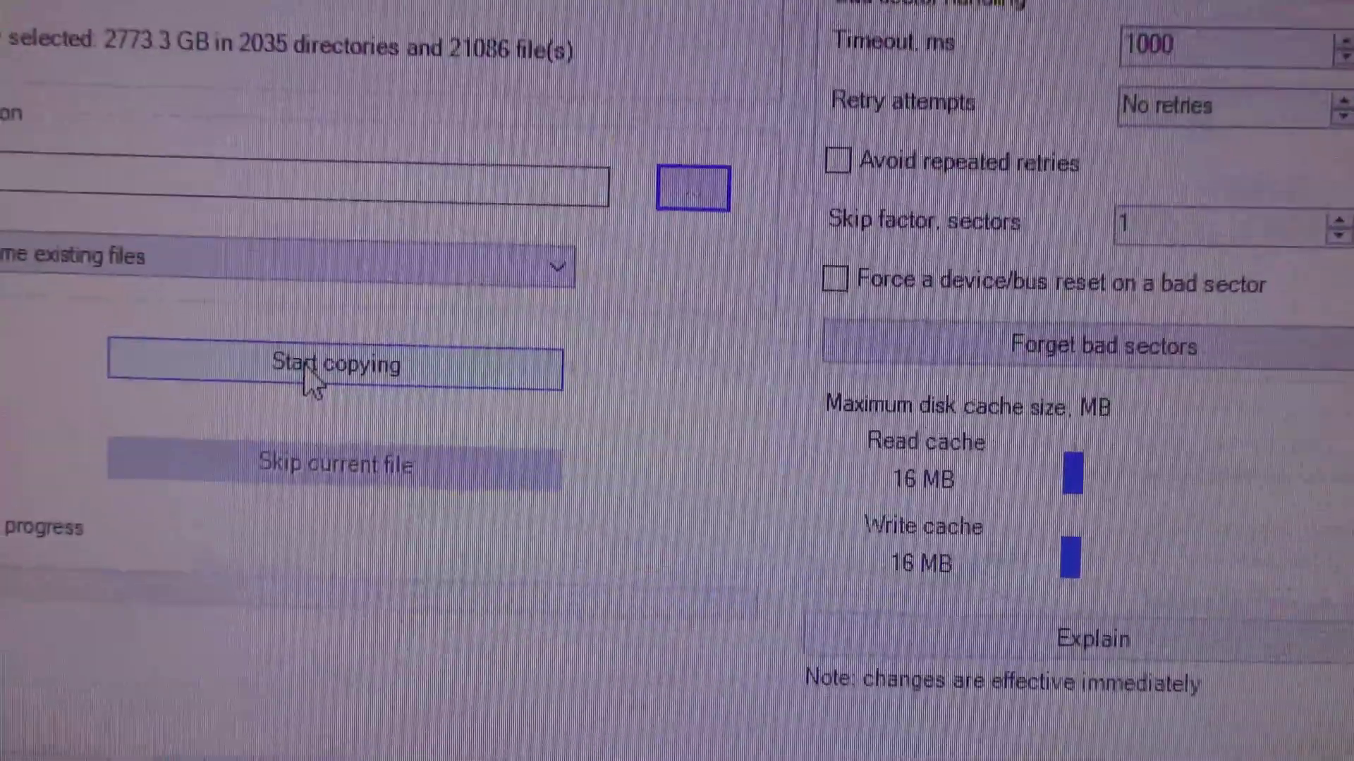
# Start copying the 2773.3 GB of selected files to I:\ with existing files renamed.
pyautogui.click(313, 370)
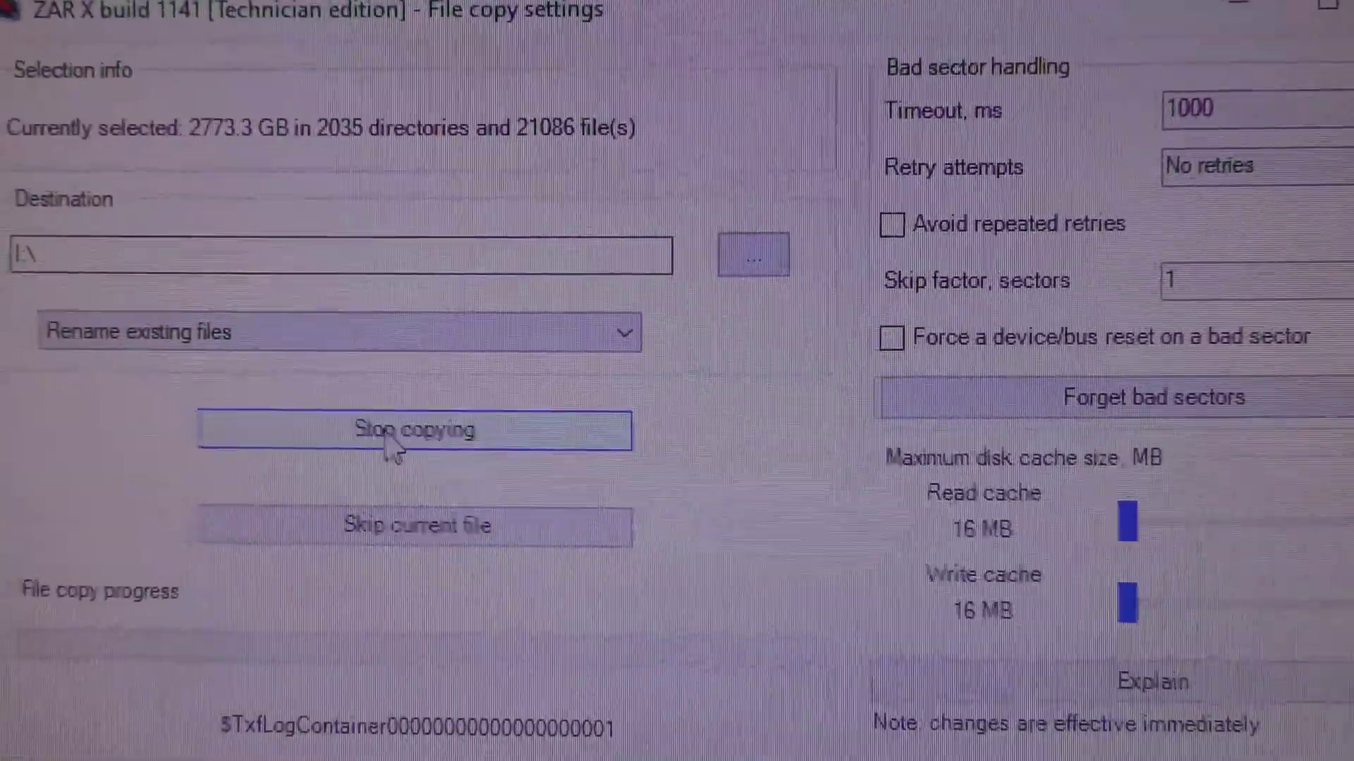